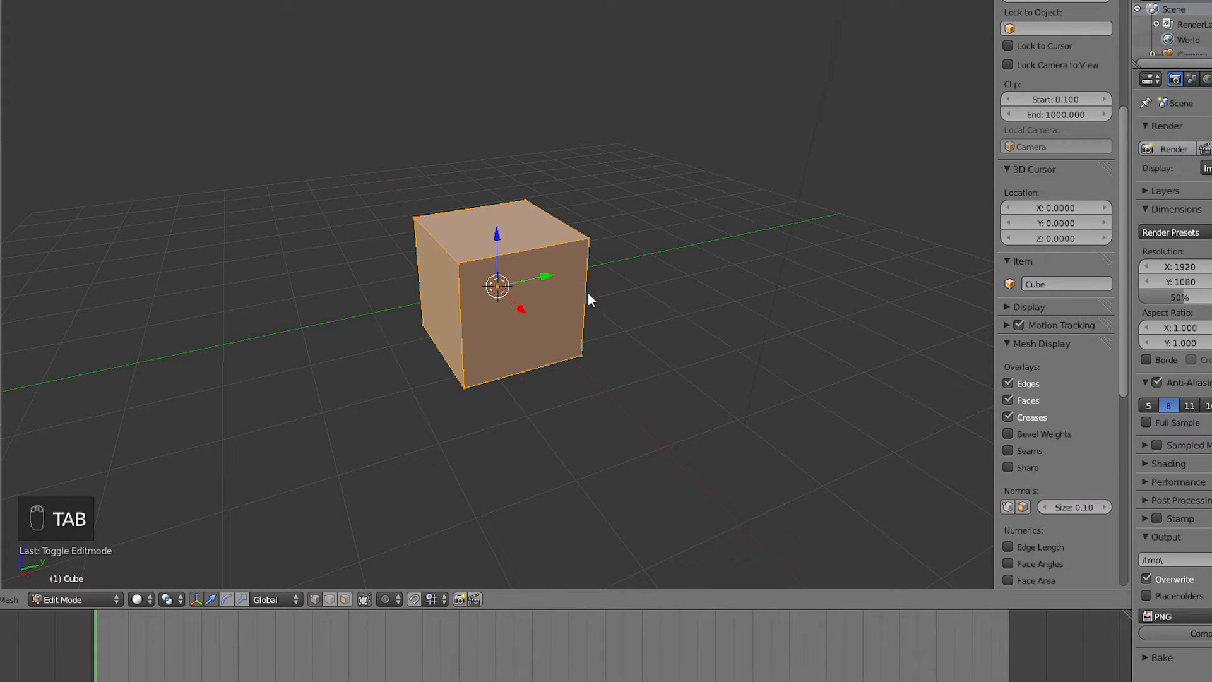
# Drag the cube's corner vertices into a slanted diagonal edge, forming a tall wedge
pyautogui.press('Ctrl+Tab')
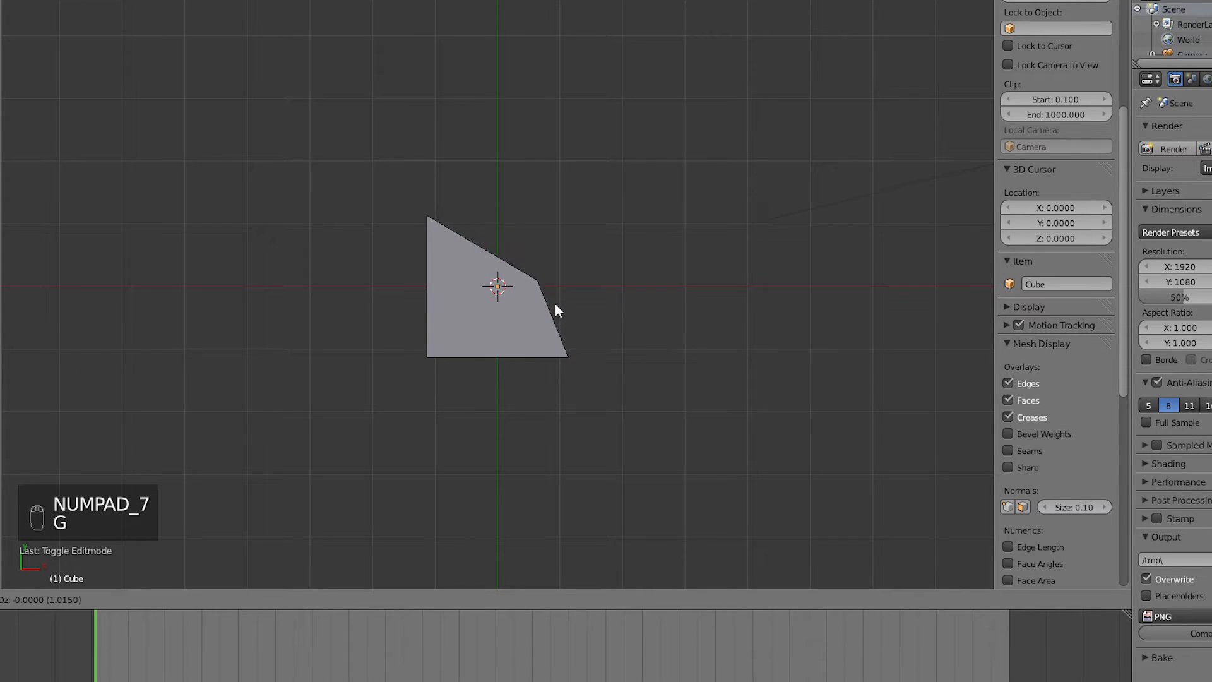
pyautogui.click(85, 15)
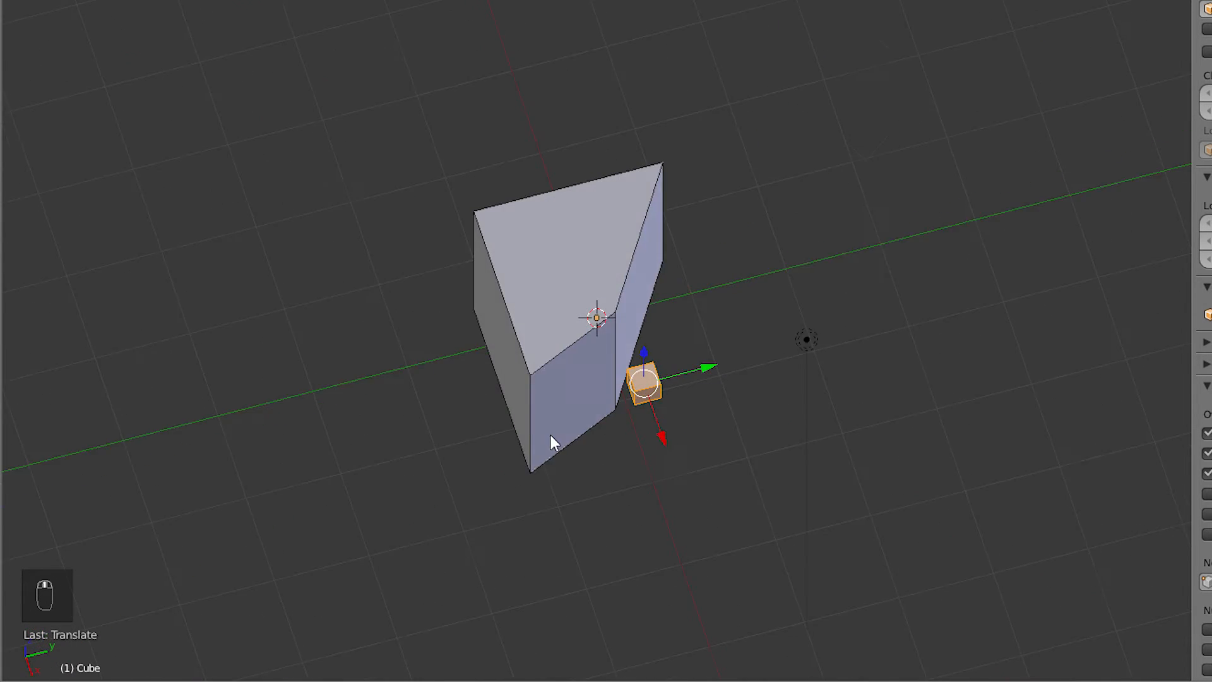
pyautogui.moveTo(553, 441); pyautogui.dragTo(638, 414)
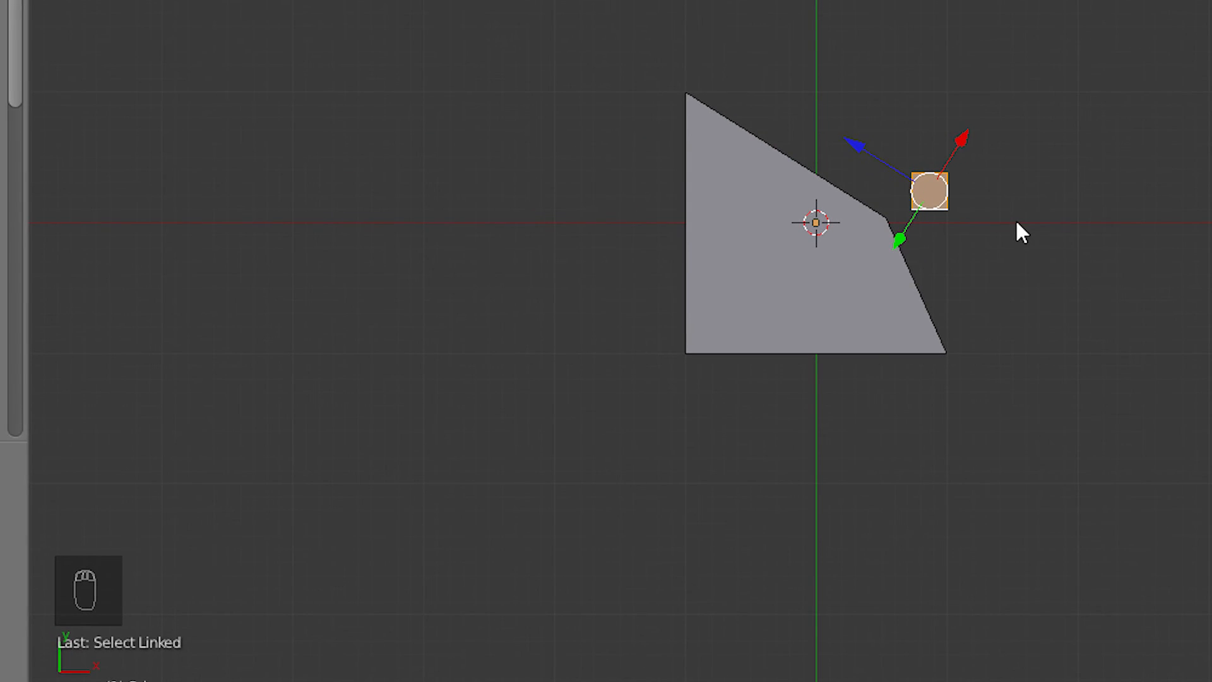
# Start moving the small cube along the custom diagonal orientation
pyautogui.press('g')
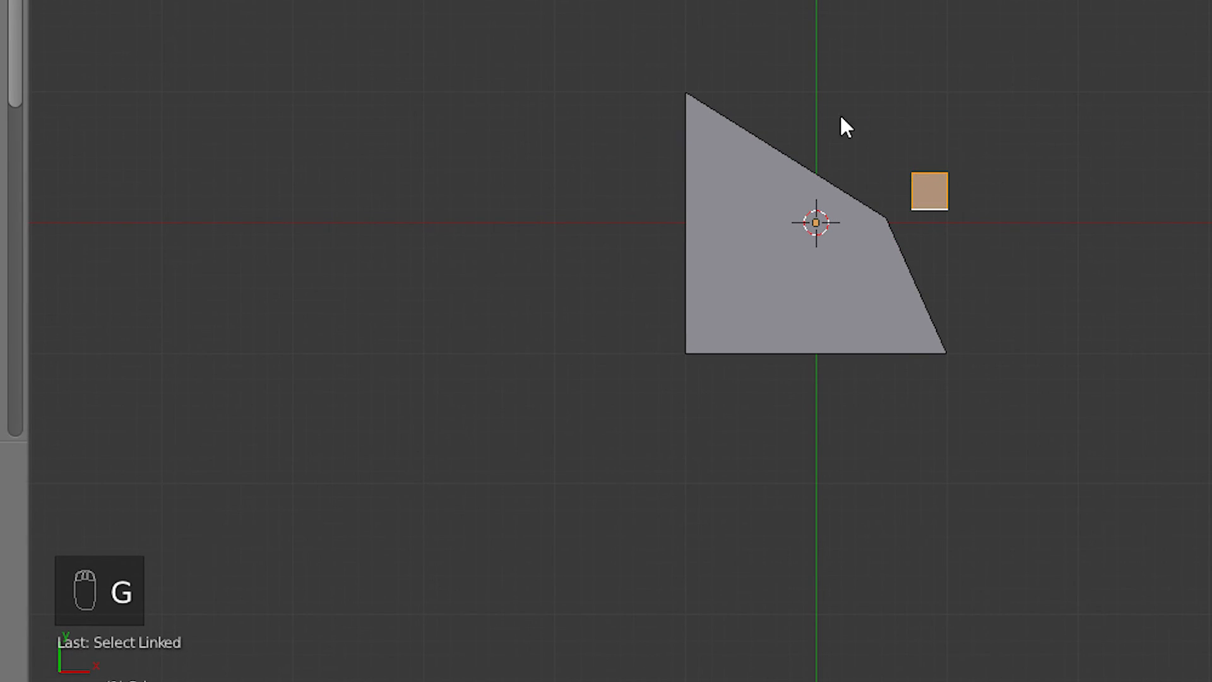